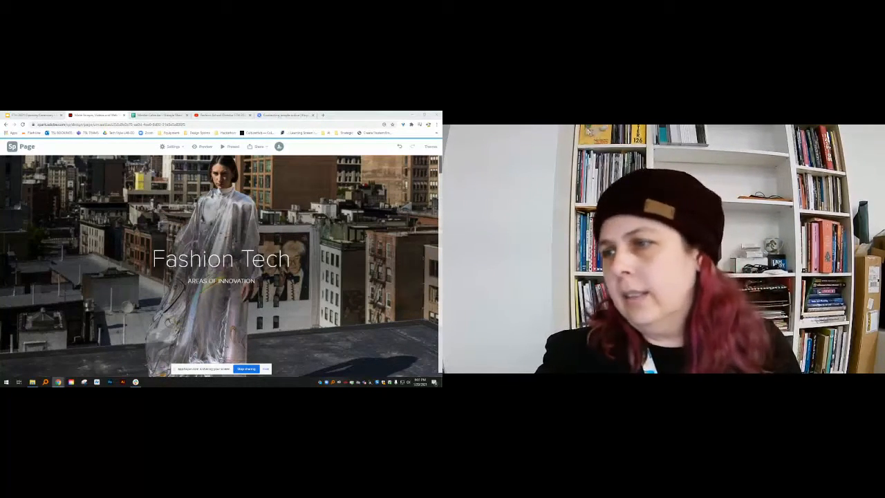
- Scroll down to the Fashion 4.0 brand graphic and technologies diagram
scroll(down, 3)
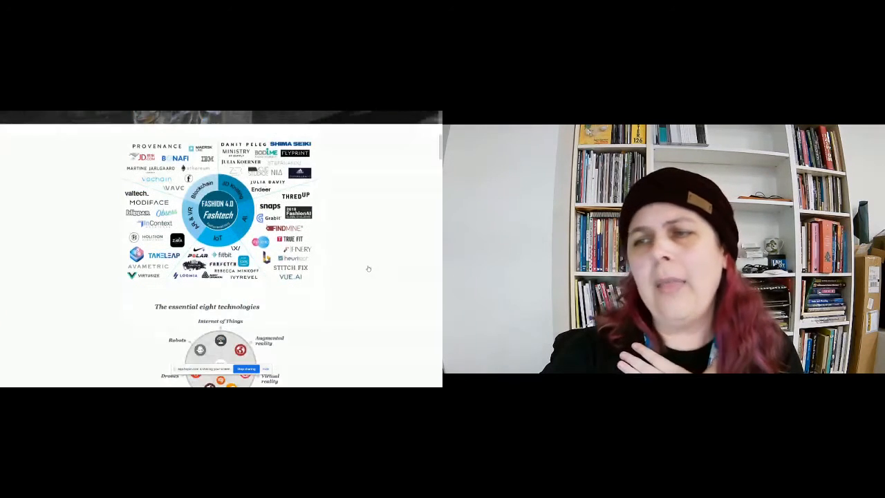
- Scroll past the essential eight technologies graphic to the AI & ML links and video
scroll(down, 3)
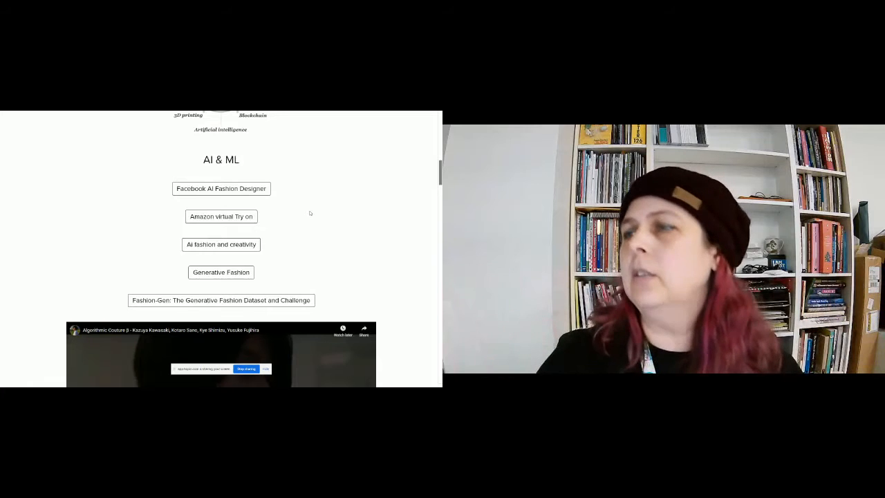
- Open New Scientist's Facebook AI fashion designer article and scroll through it
click(220, 188)
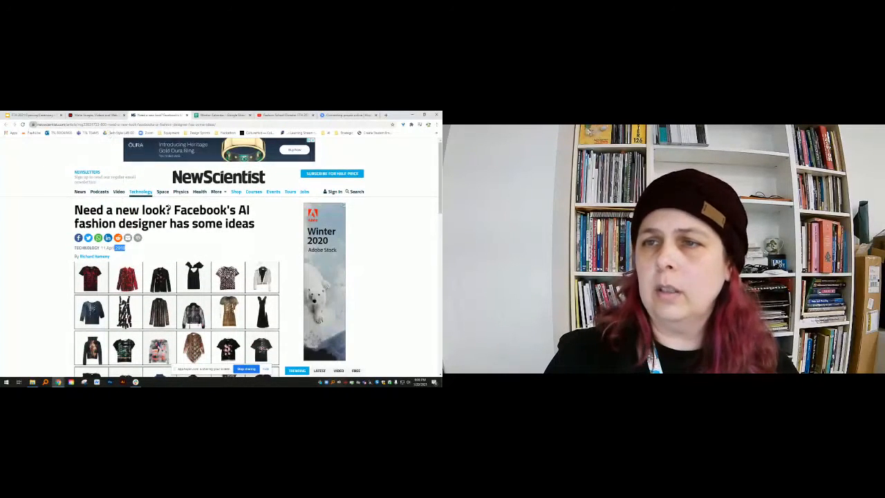
scroll(down, 3)
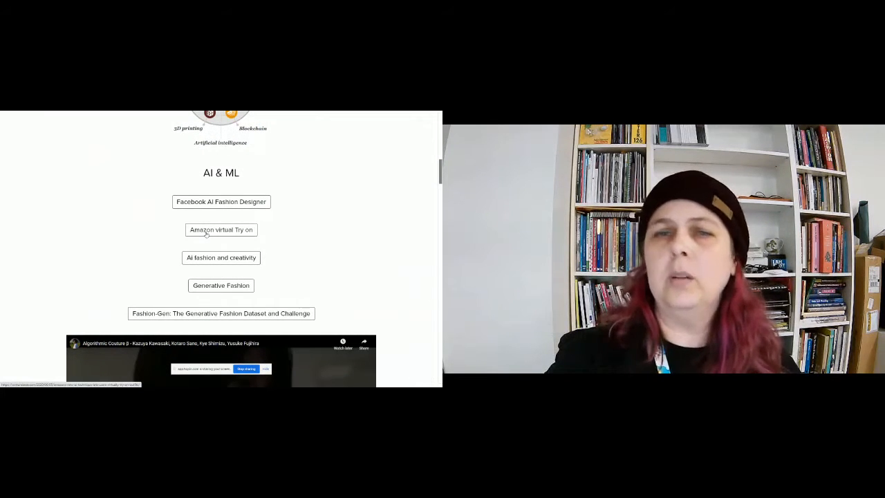
- Open VentureBeat's Amazon virtual try-on article and scroll to 'Virtual try-on network'
click(220, 229)
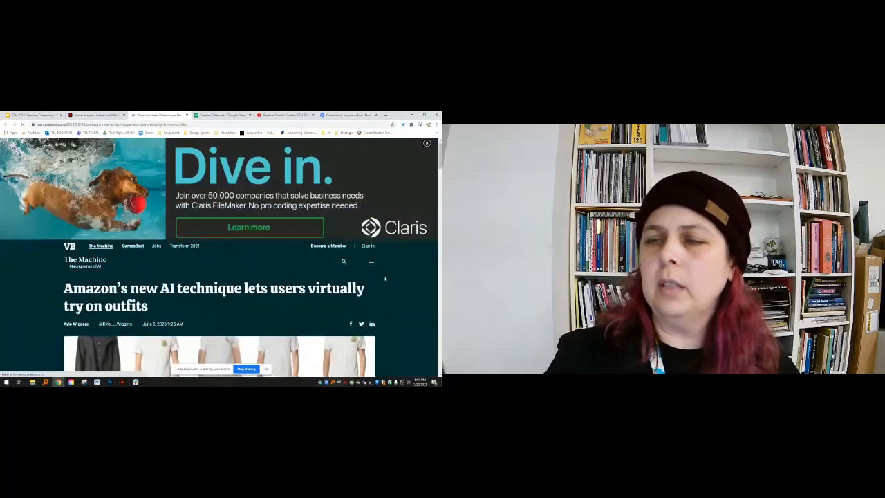
scroll(down, 3)
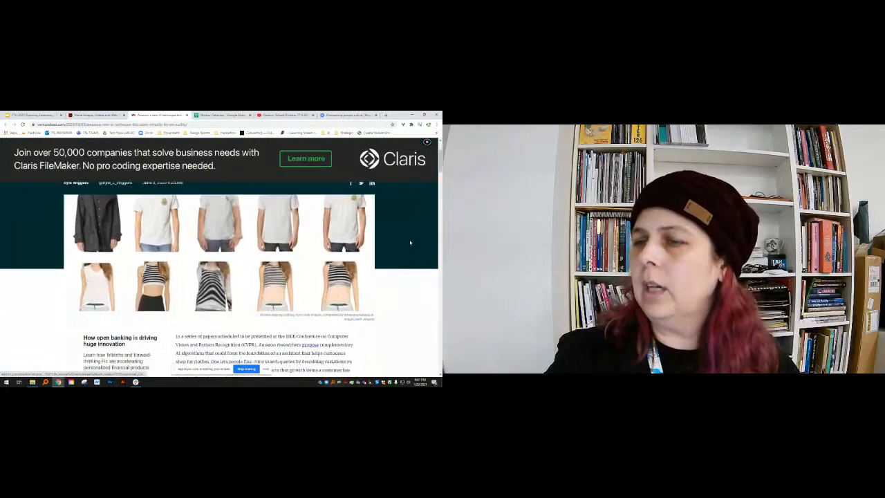
scroll(down, 3)
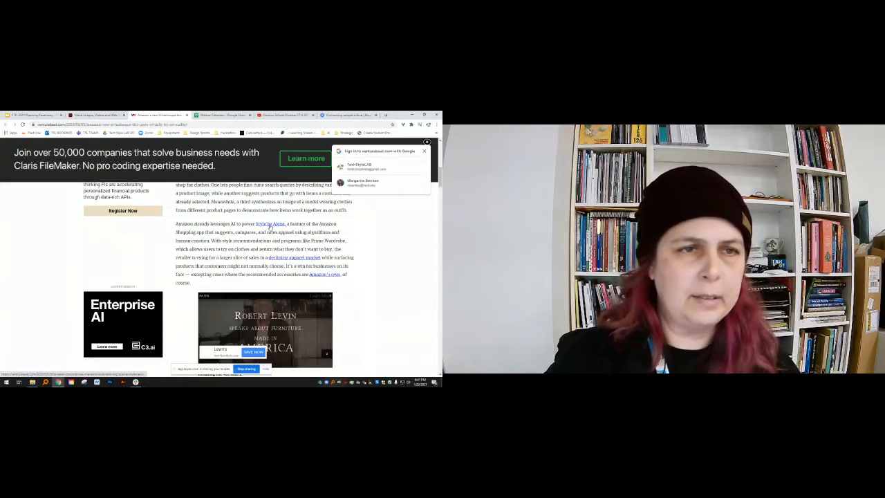
scroll(down, 3)
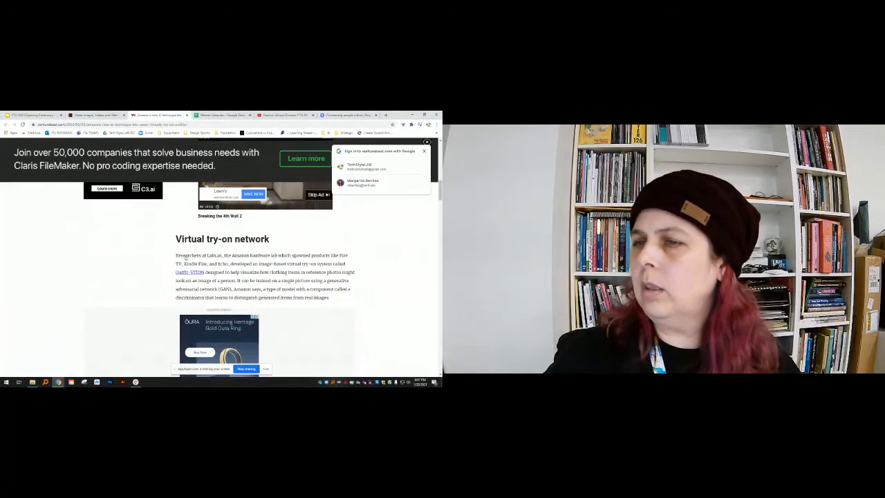
- Highlight the sentence introducing Outfit-VITON and keep reading further down
drag(175, 255, 300, 272)
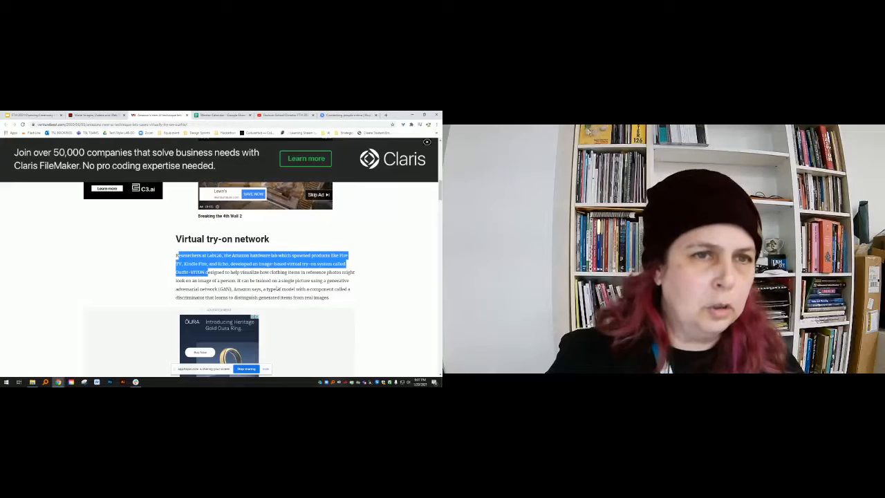
scroll(down, 3)
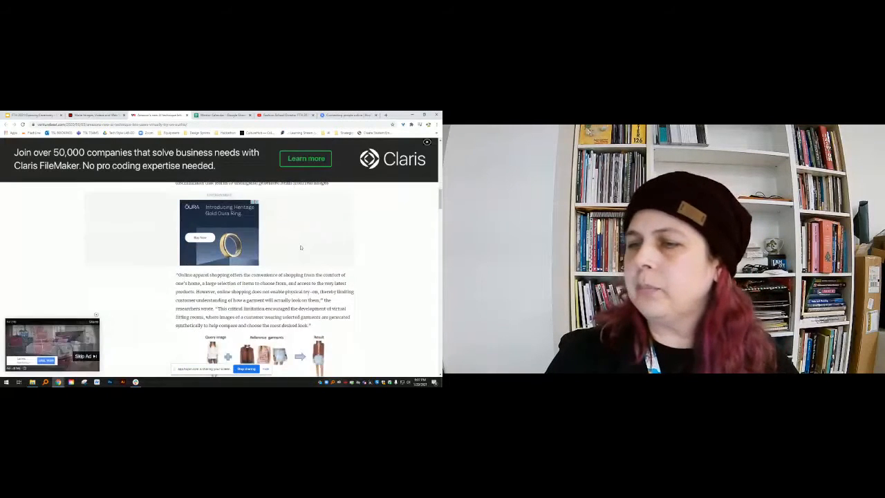
scroll(down, 3)
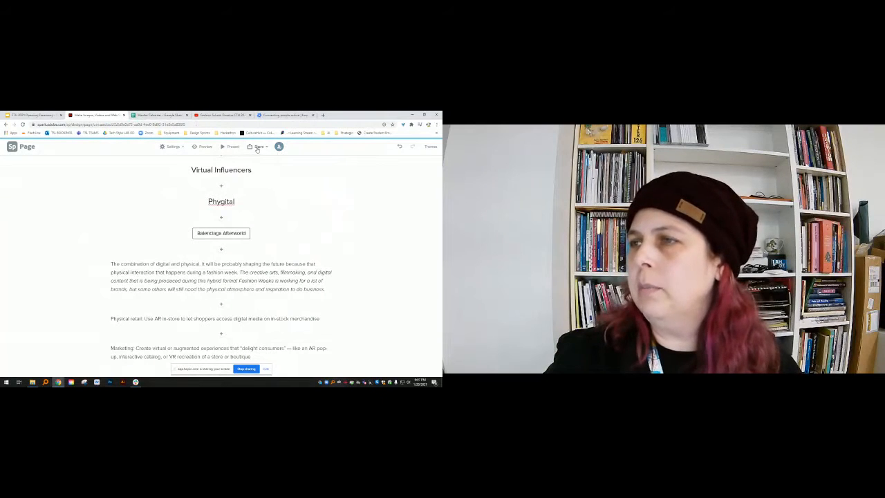
- Start presenting the Fashion Tech page using Share > Present
click(259, 146)
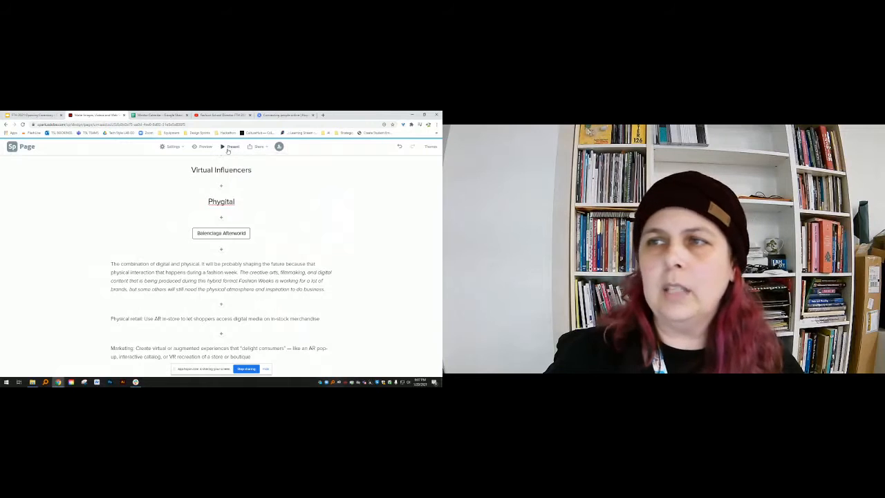
click(232, 146)
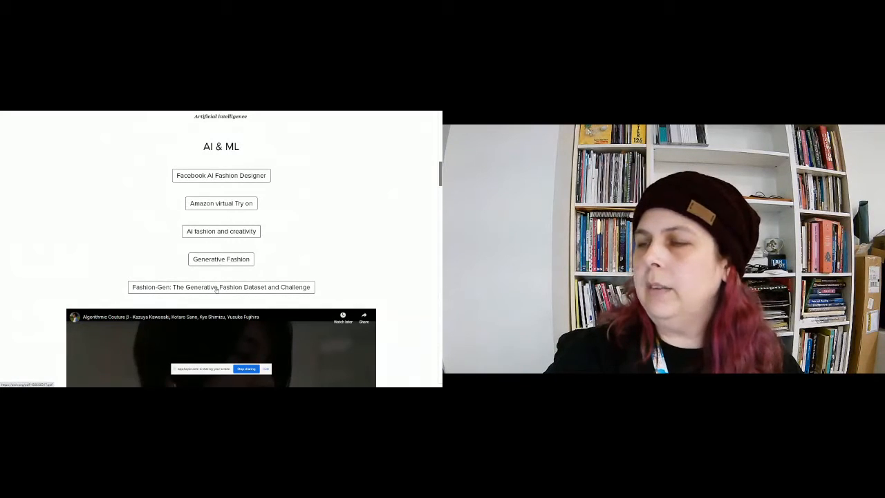
- Open the 'Fashion-Gen: The Generative Fashion Dataset and Challenge' link in a new tab
right_click(220, 287)
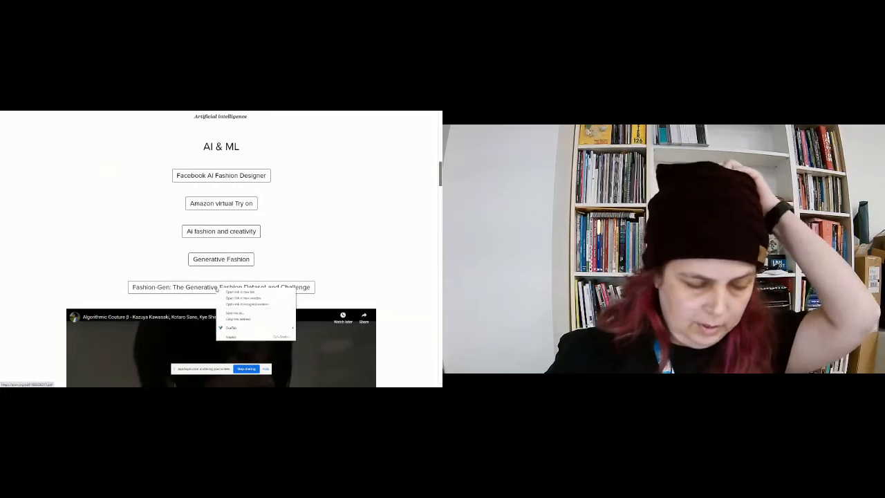
click(127, 246)
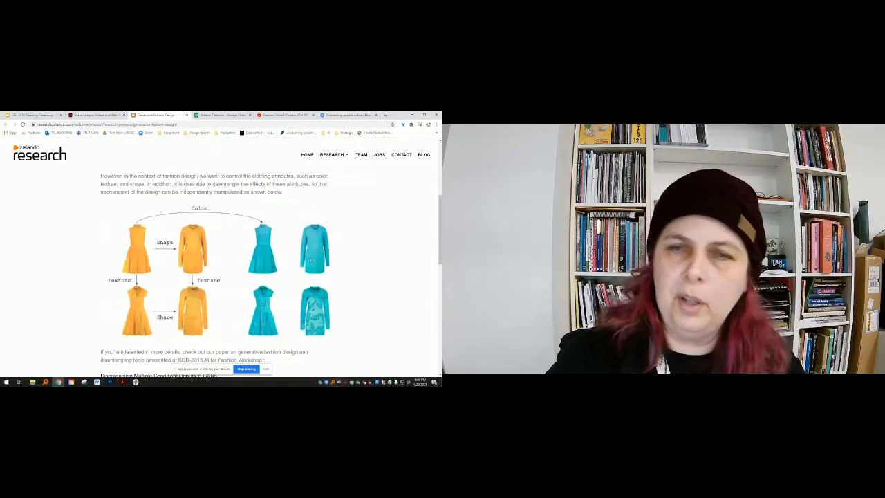
- Scroll the Zalando page down to 'Disentangling Multiple Conditional Inputs in GANs'
scroll(down, 3)
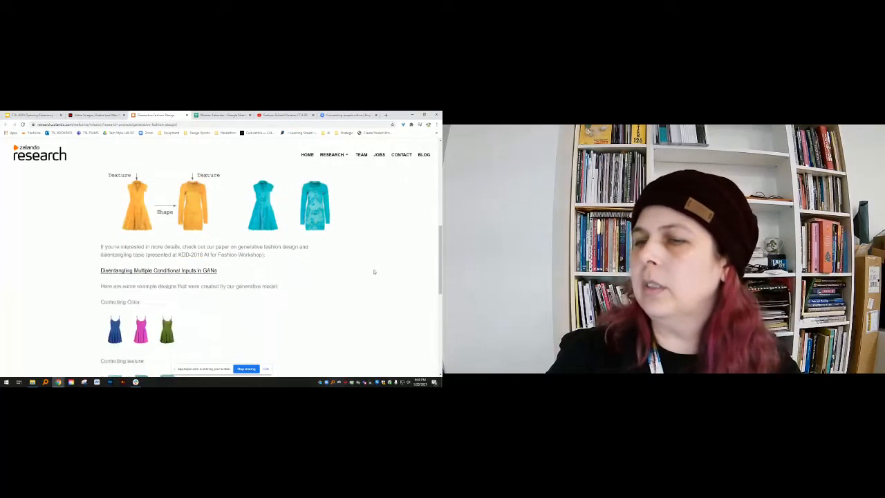
scroll(down, 3)
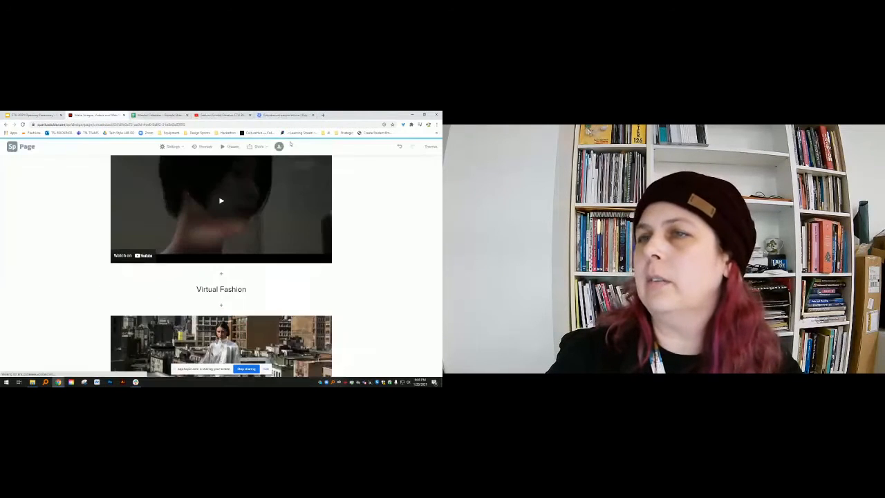
- Play the embedded Algorithmic Couture YouTube video, then pause it
click(259, 146)
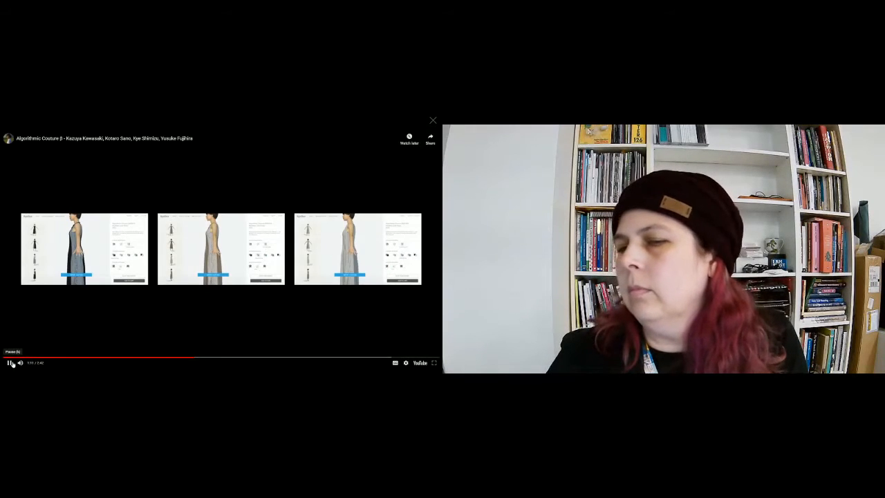
click(9, 362)
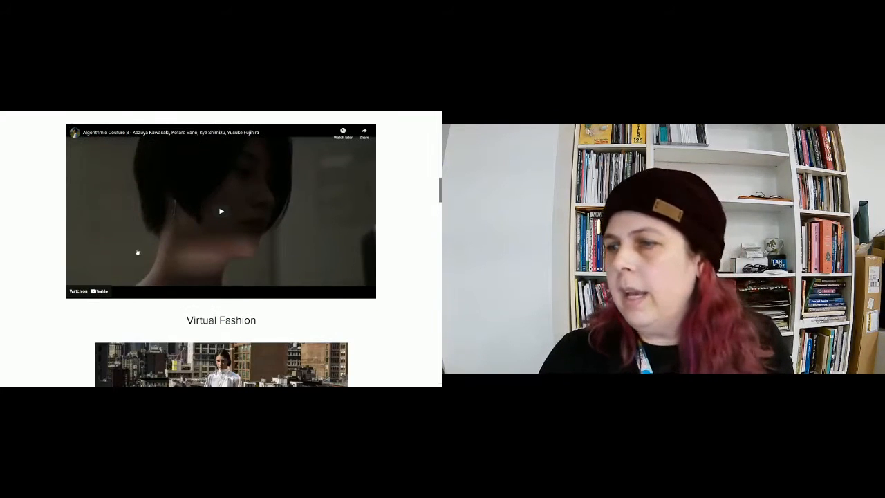
- Scroll through the digital dress story to The Fabricant and Obsess AR buttons
scroll(down, 3)
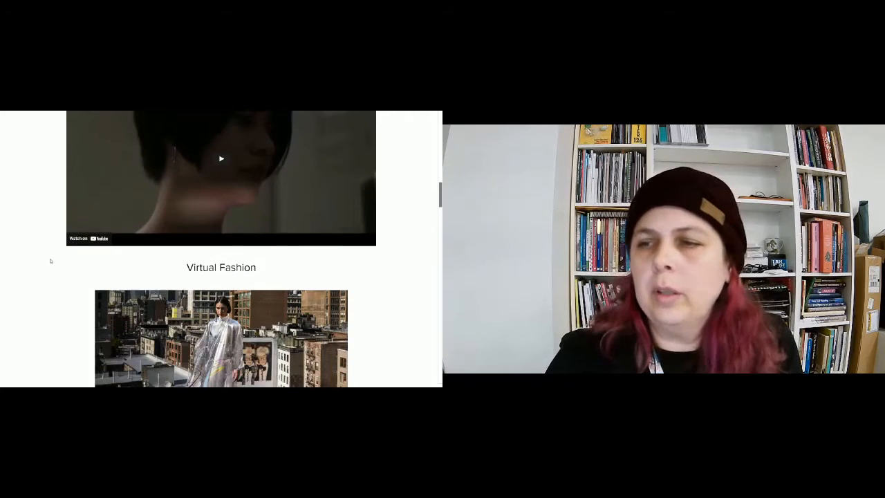
scroll(down, 3)
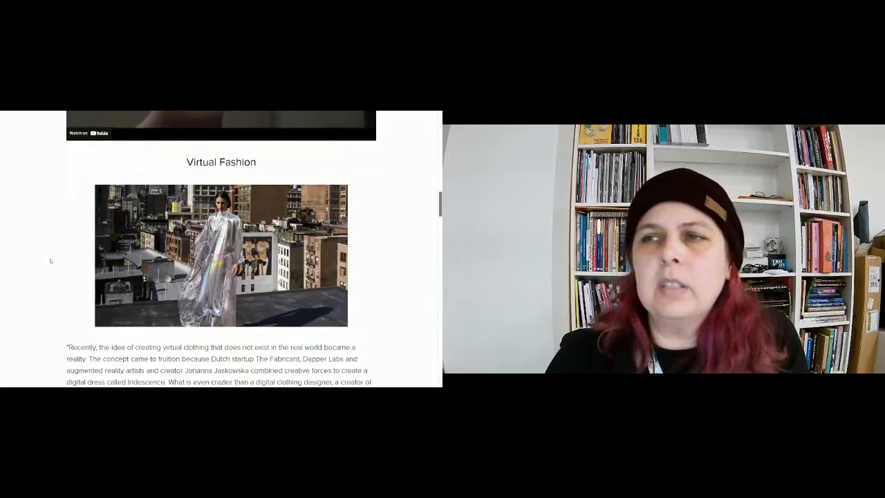
scroll(down, 3)
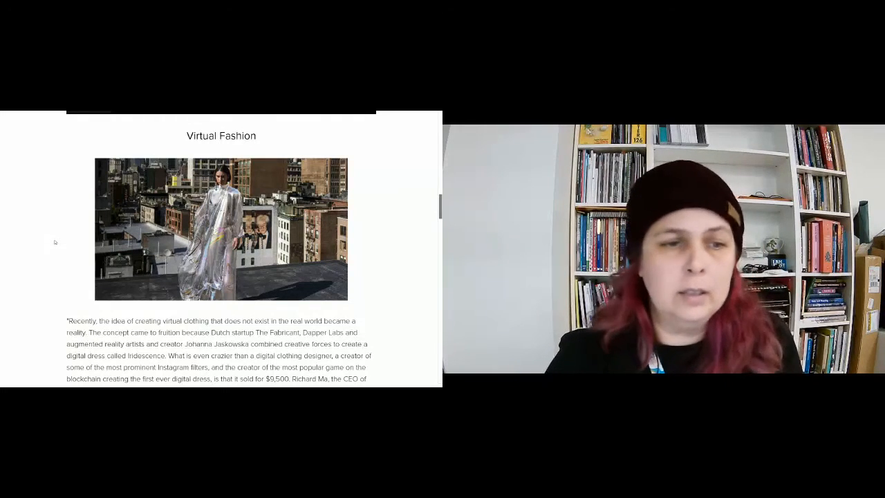
scroll(down, 3)
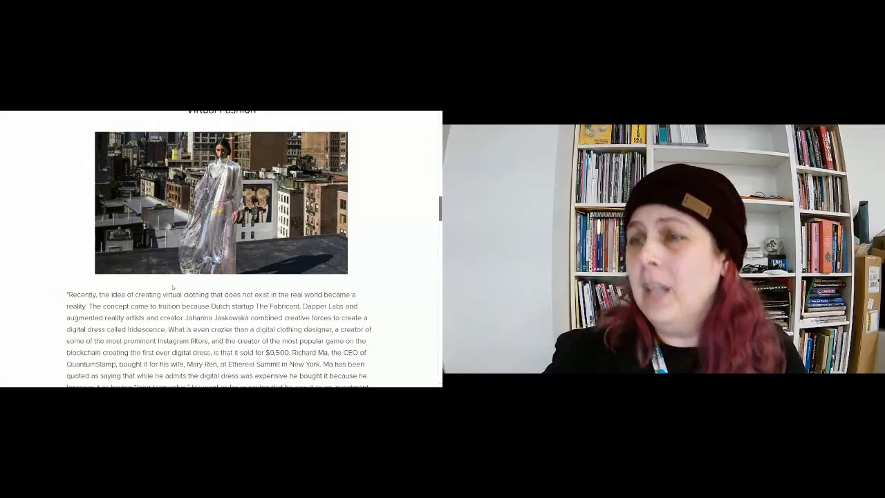
scroll(down, 3)
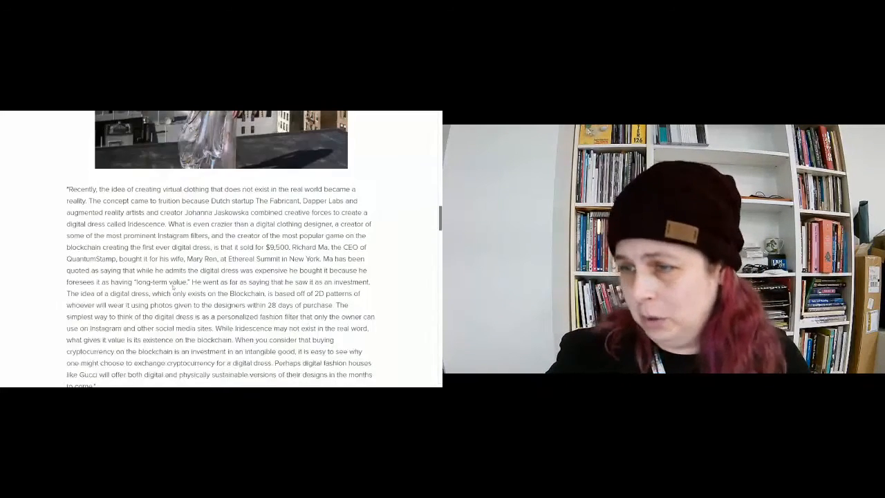
scroll(down, 3)
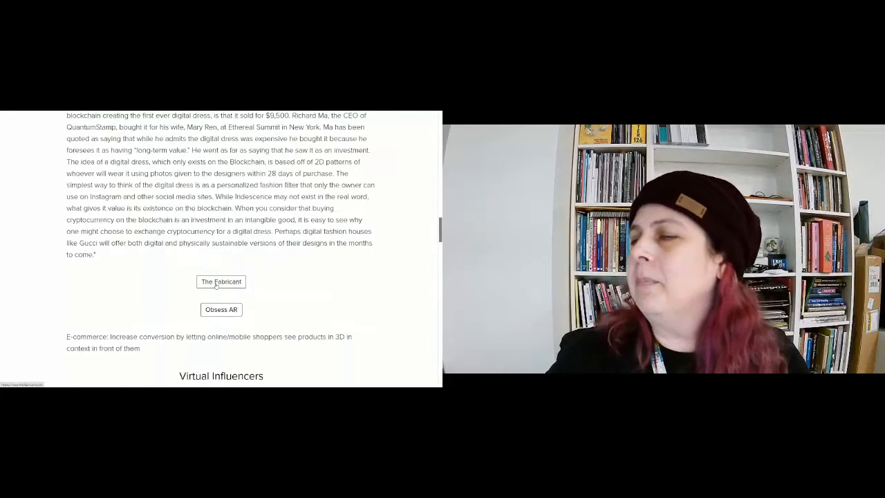
- Open The Fabricant site and scroll past Phygital Experiences to Digital Couture
click(221, 281)
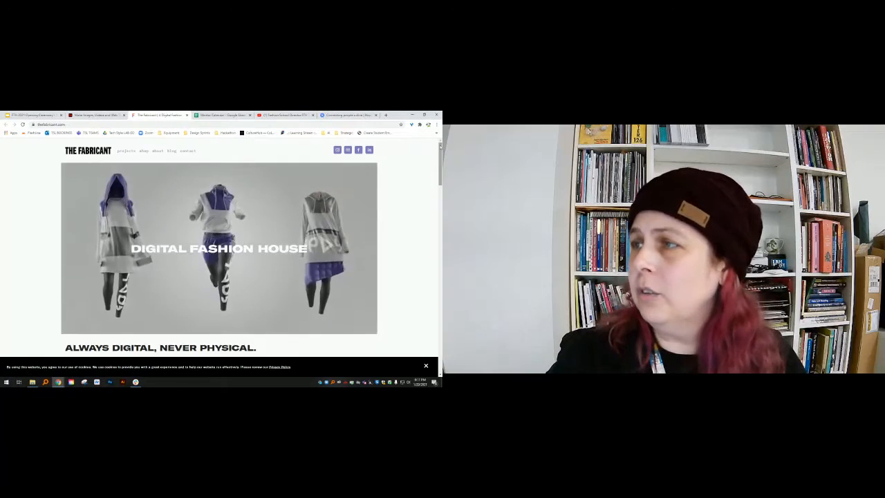
scroll(down, 3)
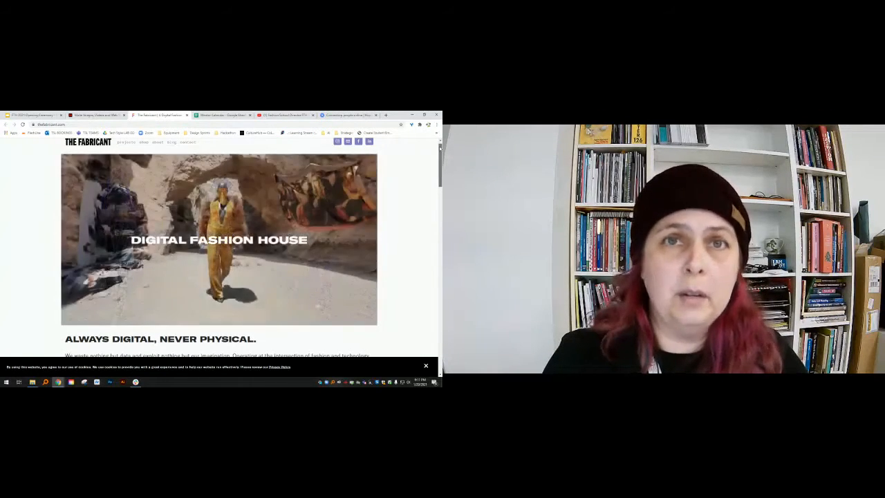
scroll(down, 3)
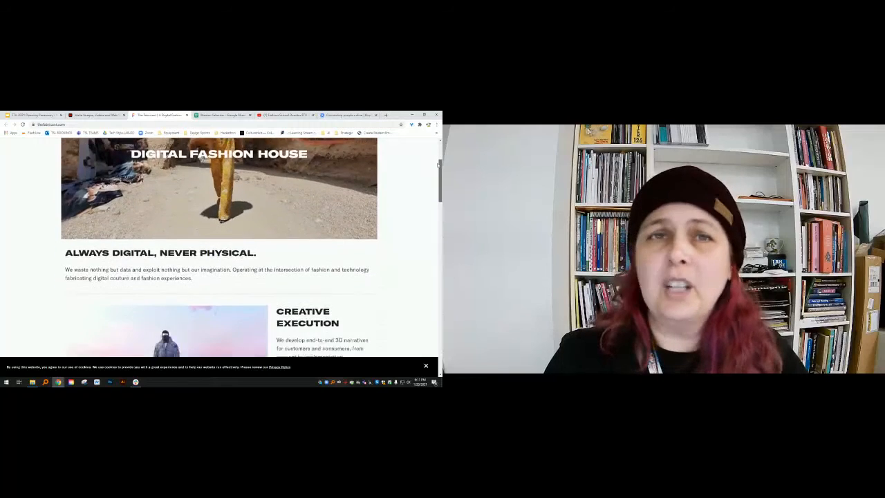
scroll(down, 3)
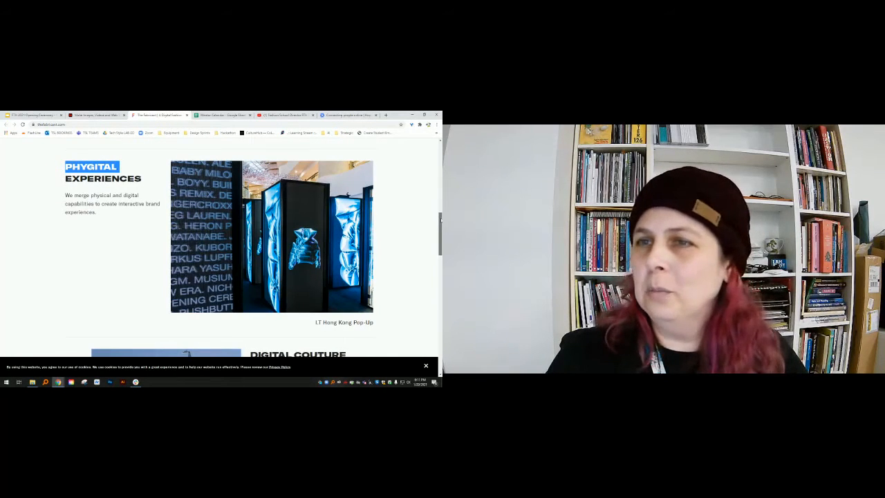
scroll(down, 3)
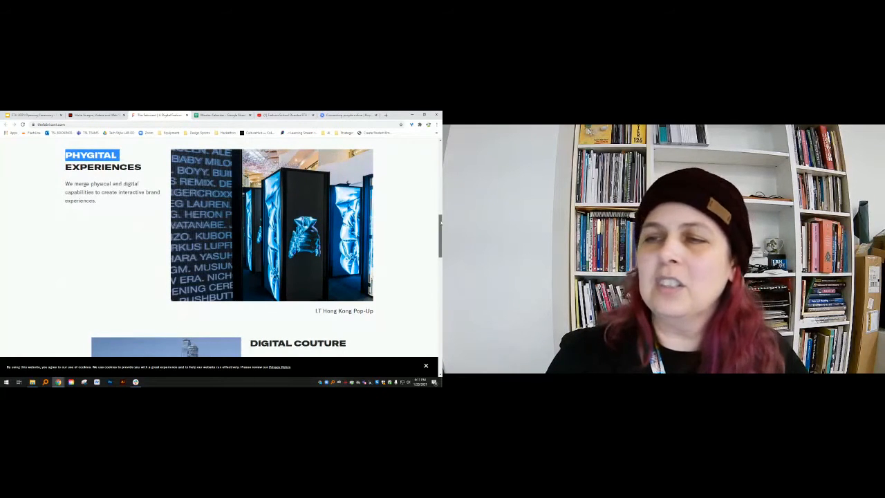
scroll(down, 3)
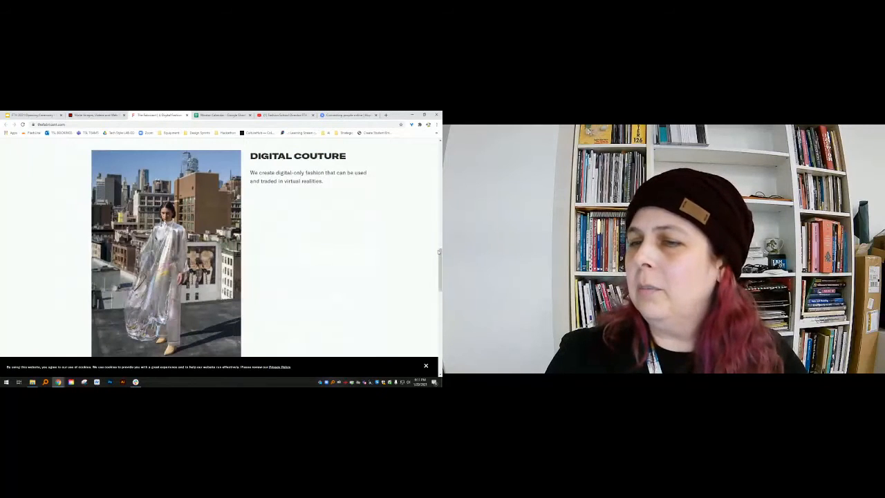
scroll(up, 3)
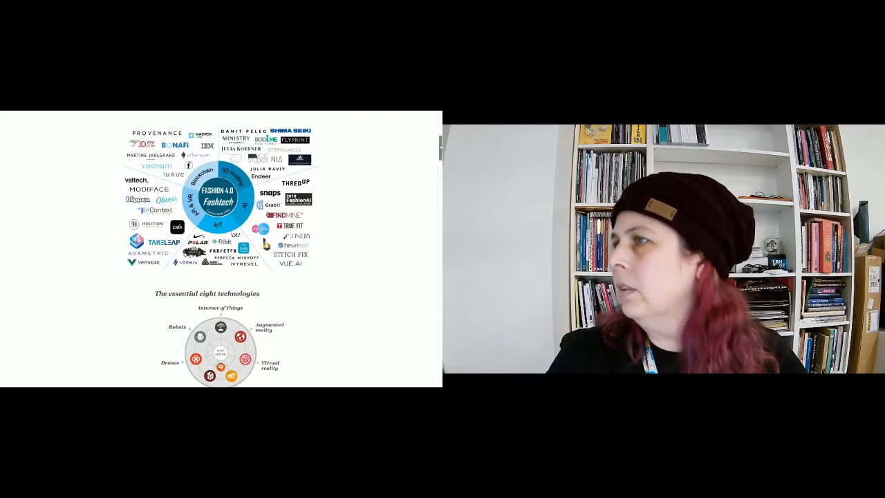
- Scroll past the Fashion 4.0 diagram to Phygital and open Balenciaga Afterworld in a new tab
scroll(down, 3)
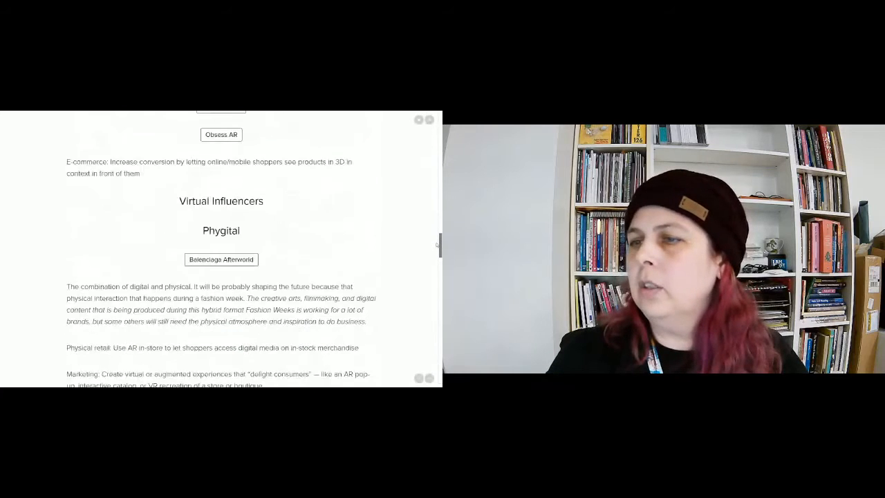
scroll(down, 3)
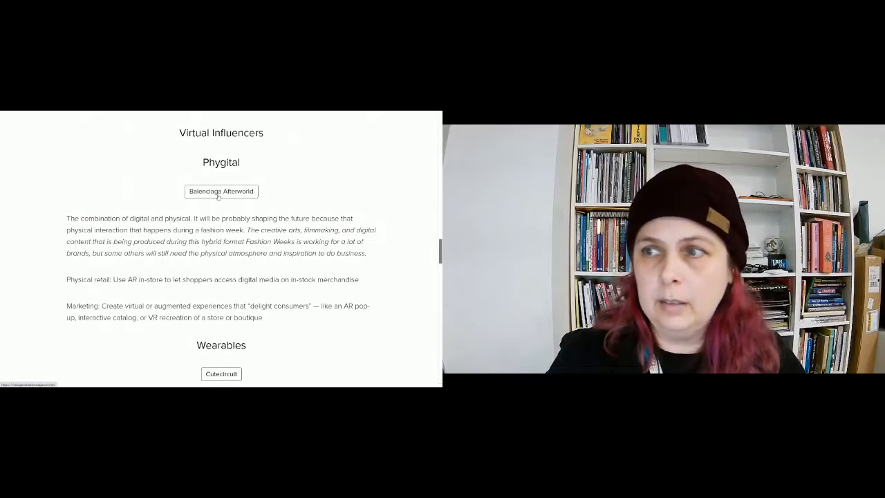
click(220, 191)
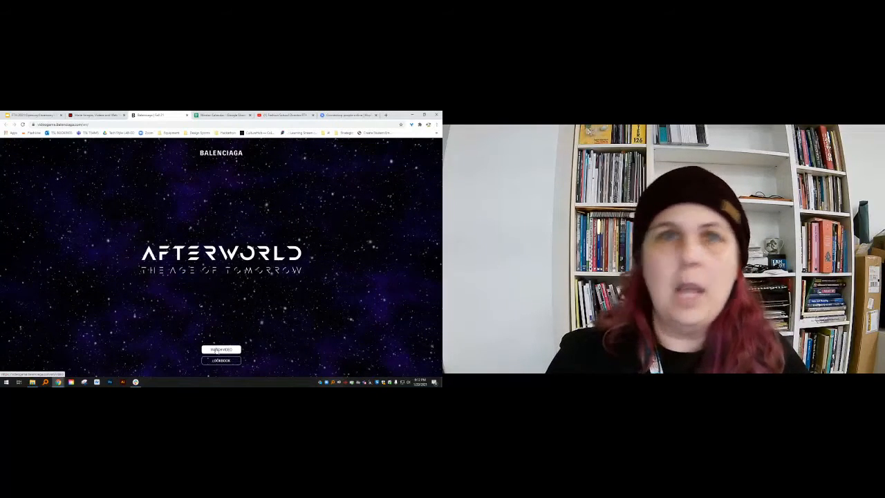
- Leave the Afterworld: The Age of Tomorrow landing page for the Spark Page editor tab
click(221, 348)
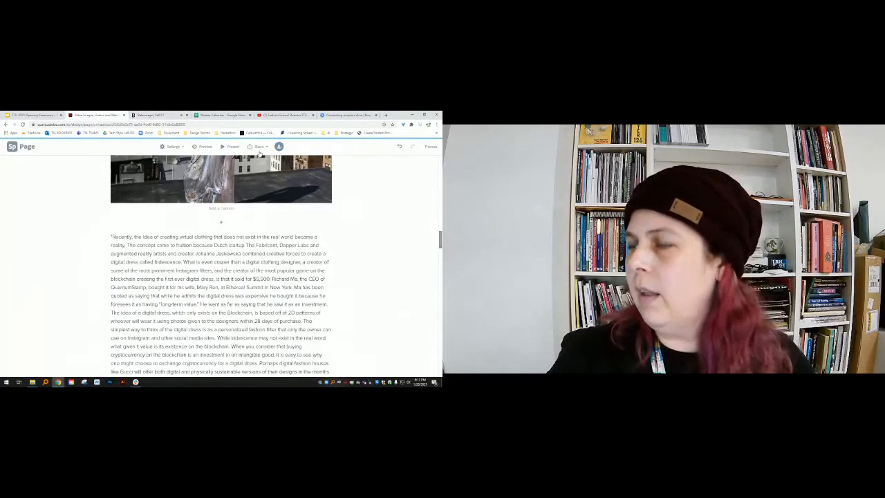
- Present the page again from the editor, reaching Material Innovations and Crop-A-Porter's description
click(204, 146)
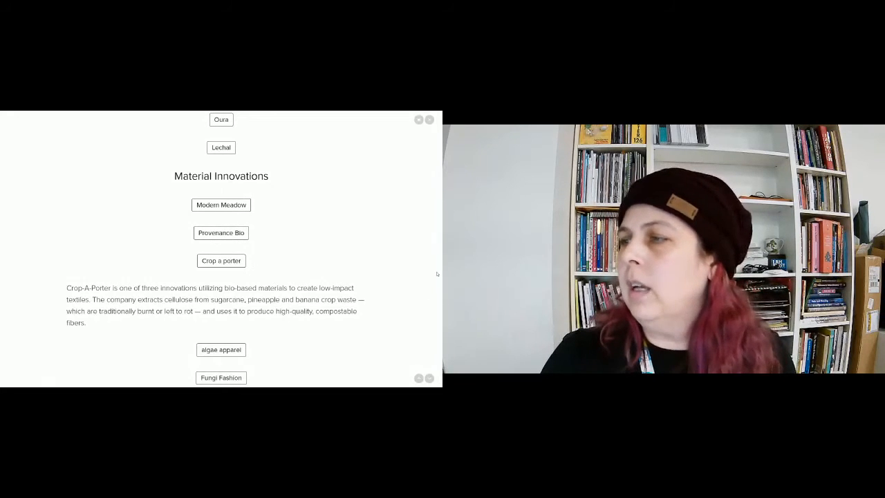
- Scroll down to Circular Design, Transparency: Fashion Ratings and Tackling Textile Waste
scroll(down, 3)
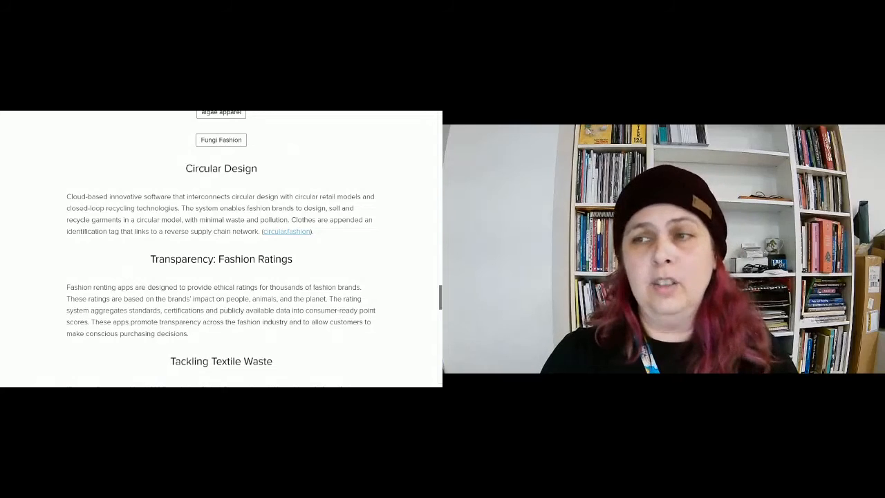
scroll(down, 3)
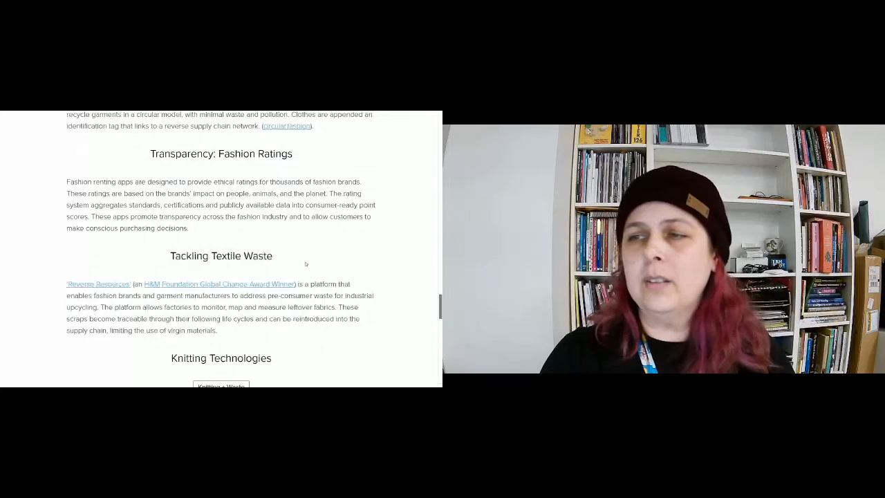
scroll(down, 3)
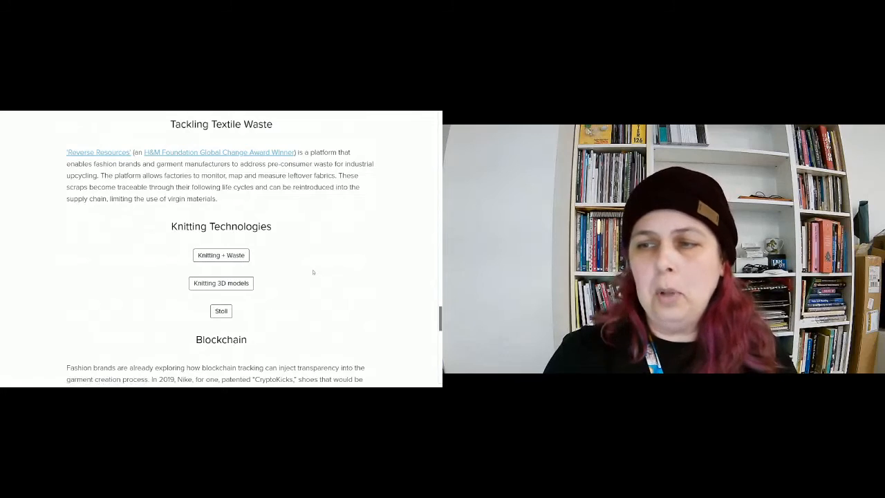
scroll(down, 3)
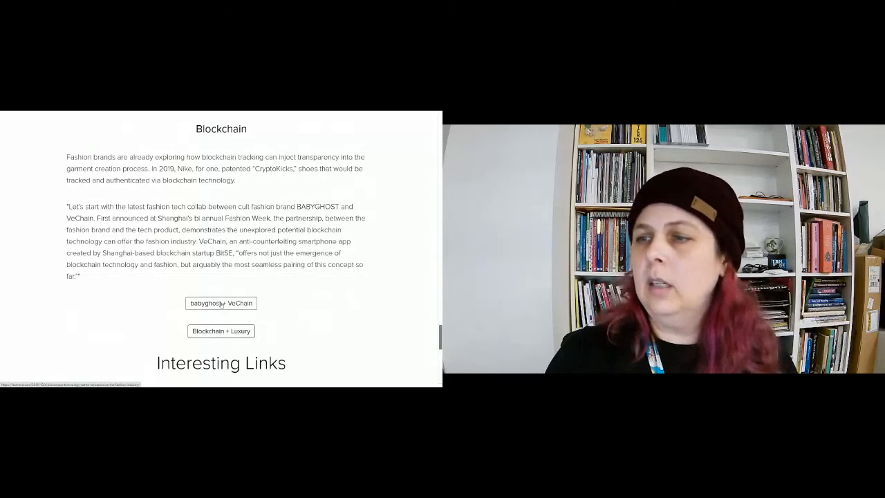
scroll(down, 3)
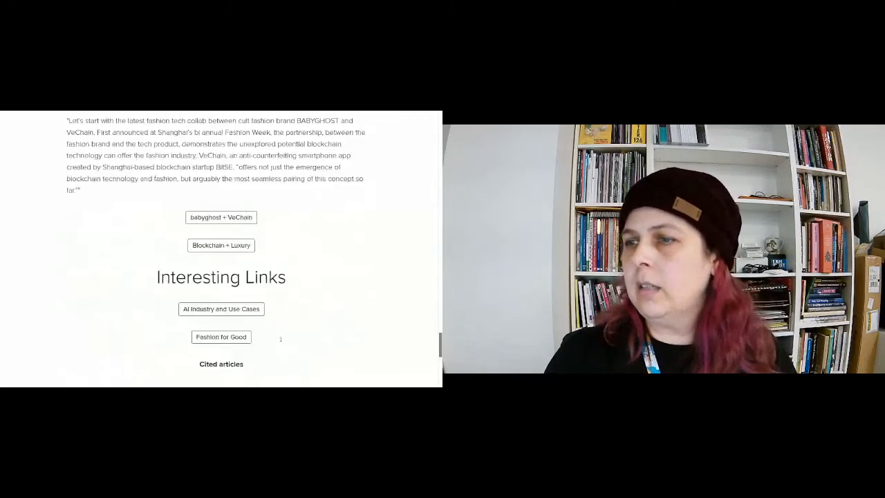
scroll(down, 3)
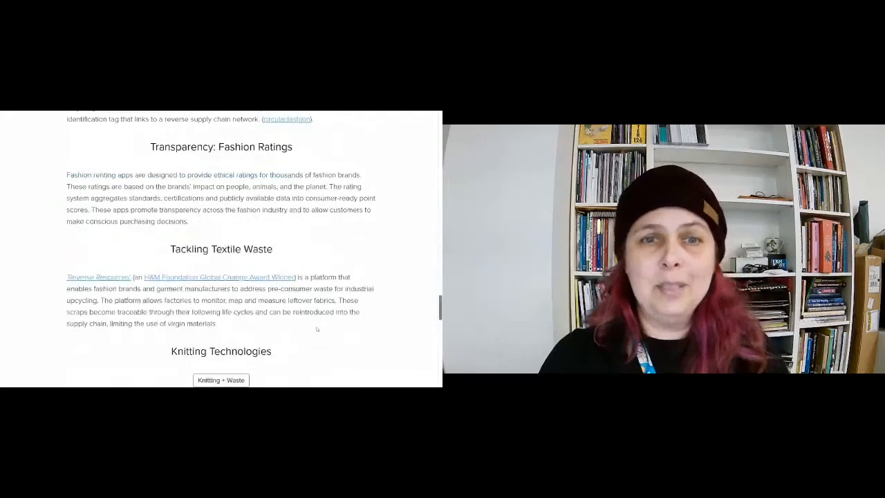